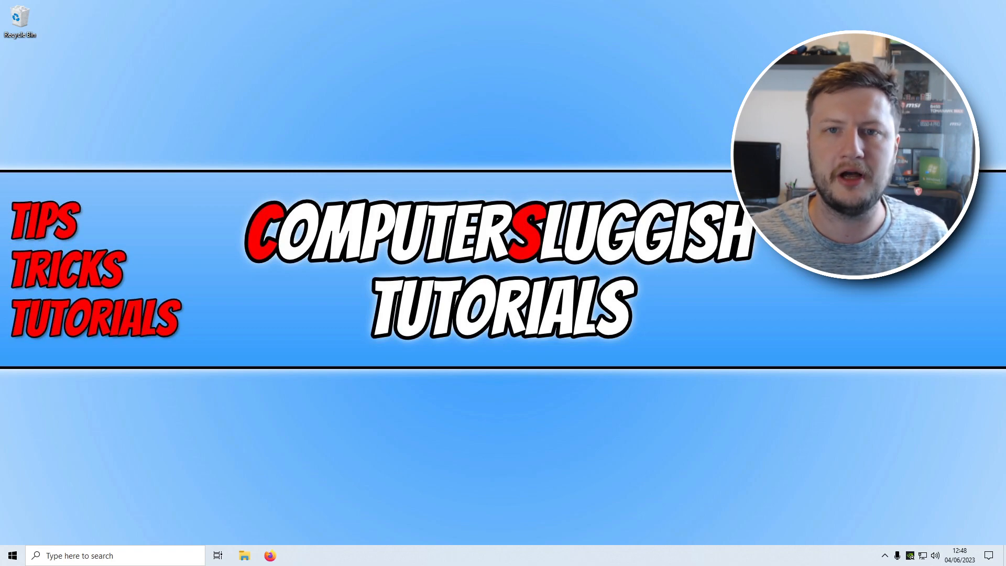
Navigate File Explorer to Documents > Diablo IV and select the LocalPrefs file
click(244, 556)
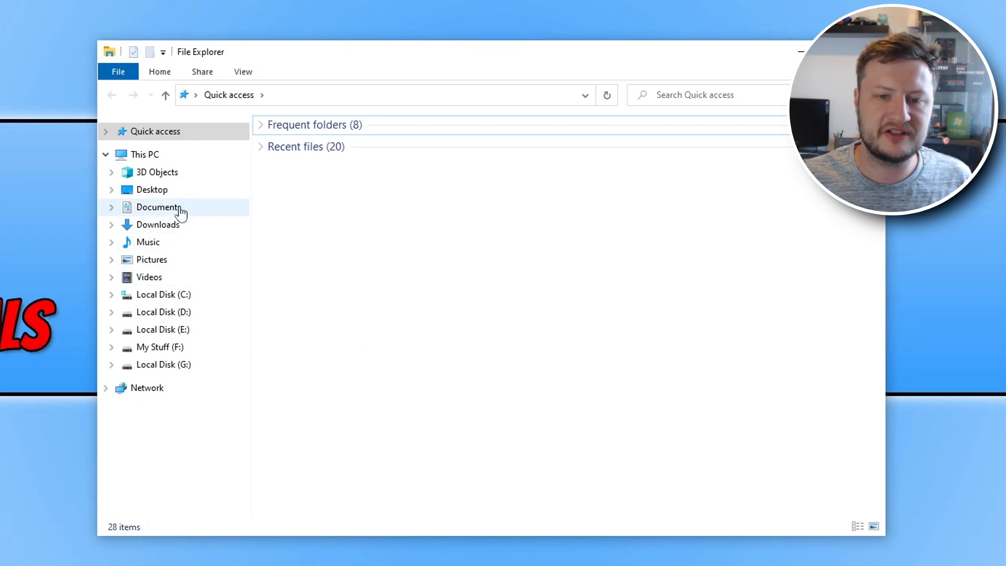
double_click(158, 207)
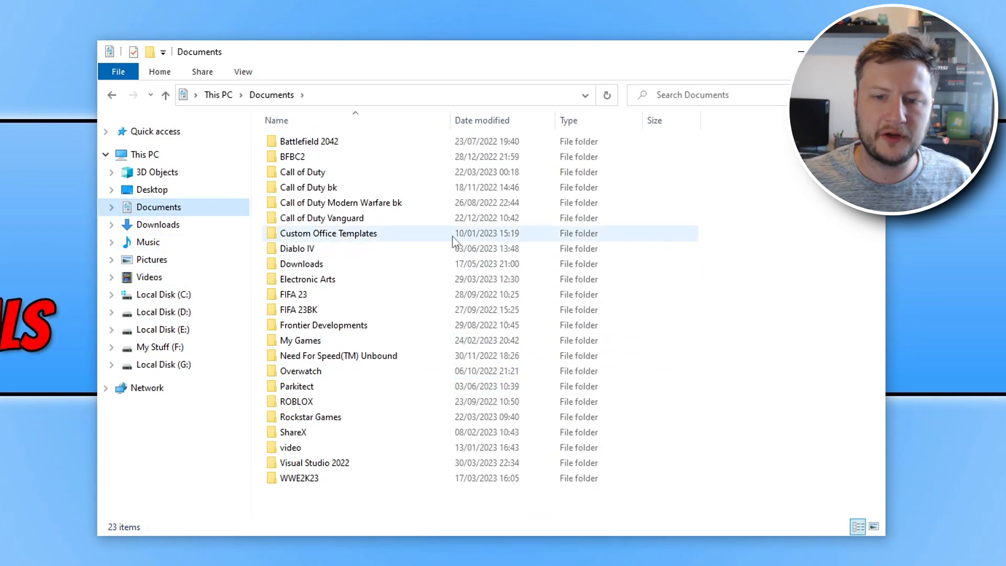
double_click(296, 249)
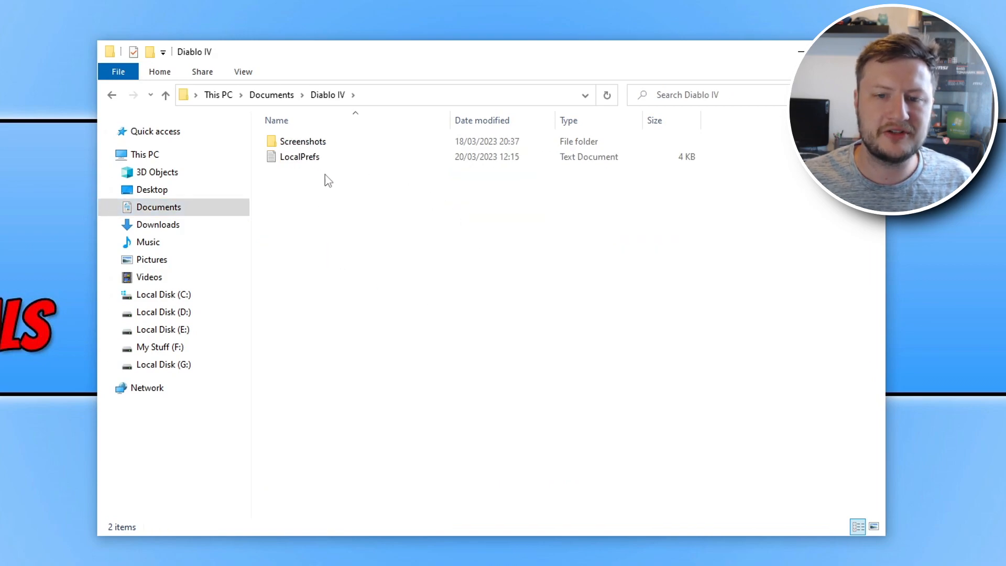
click(299, 156)
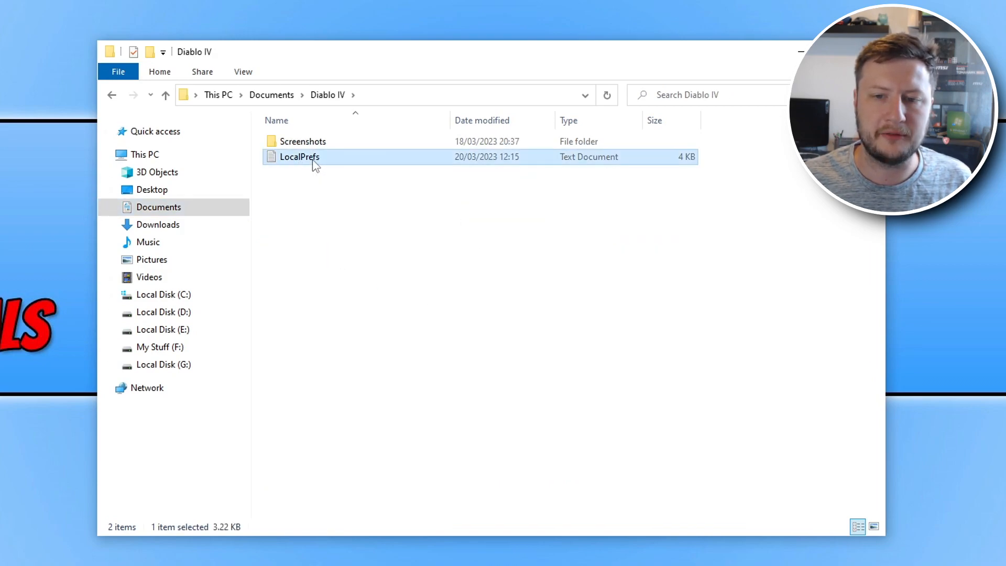
Open LocalPrefs in Notepad, set DisableChromaEffects to 1, and save with Ctrl+S
double_click(298, 156)
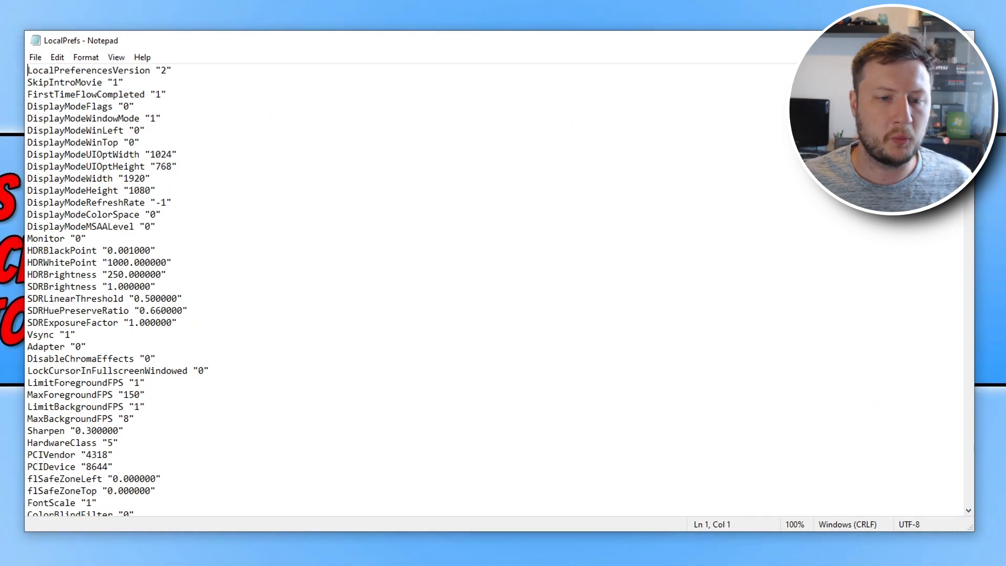
click(27, 359)
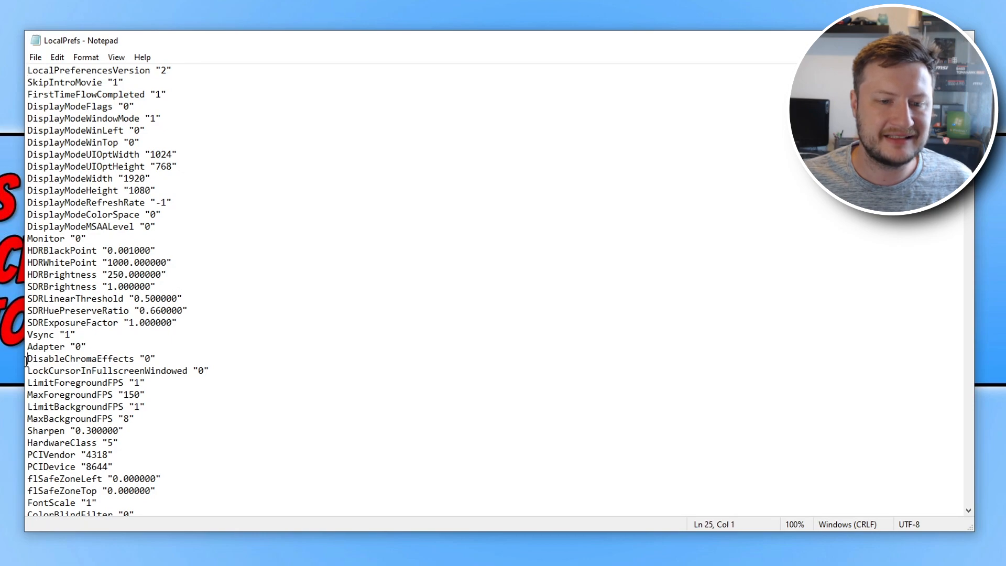
click(159, 359)
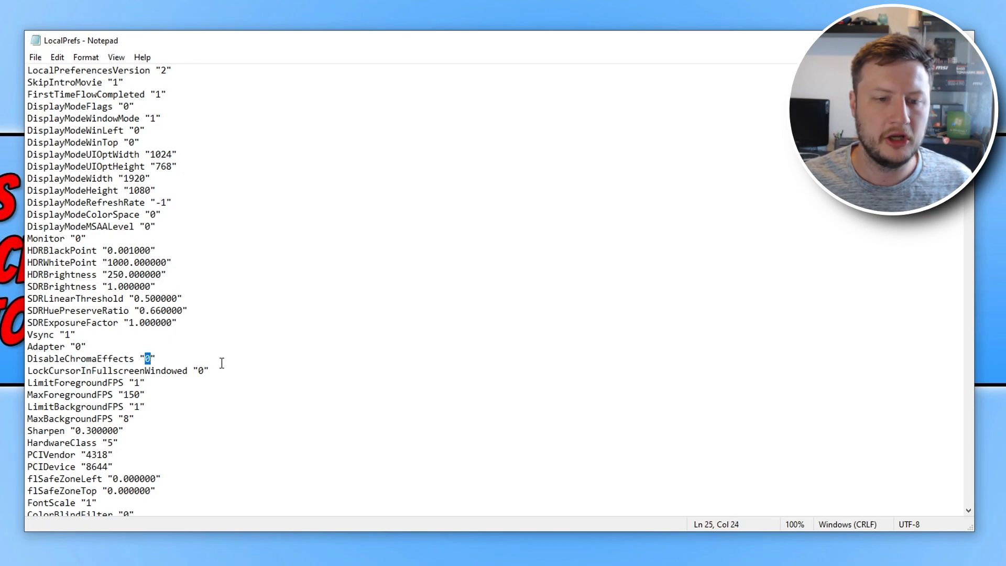
text(1)
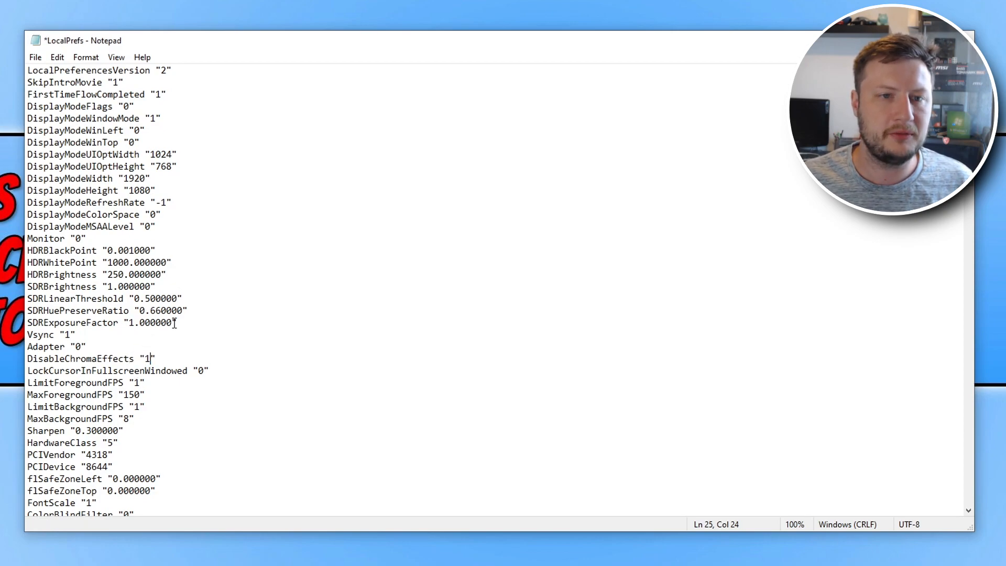
key(ctrl+s)
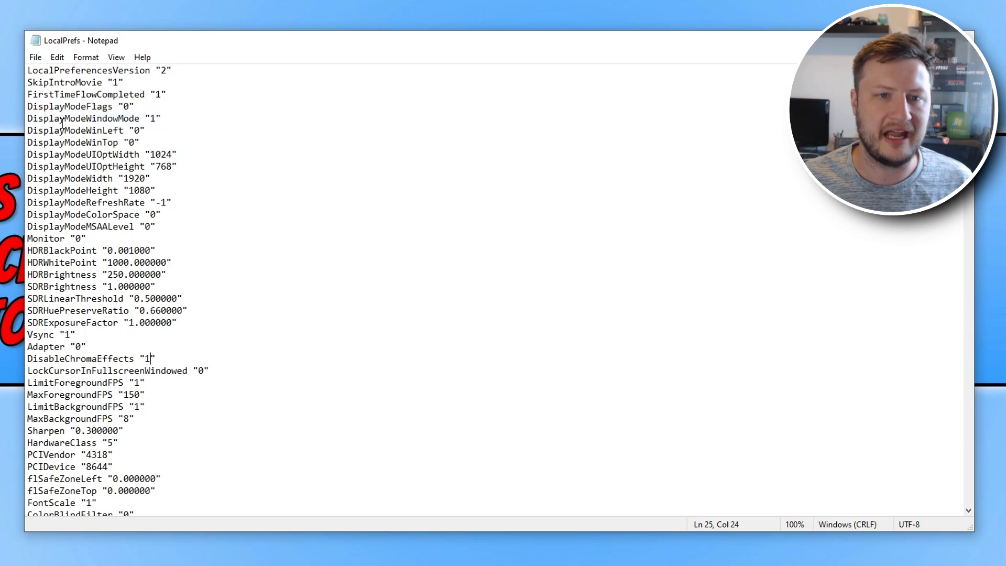